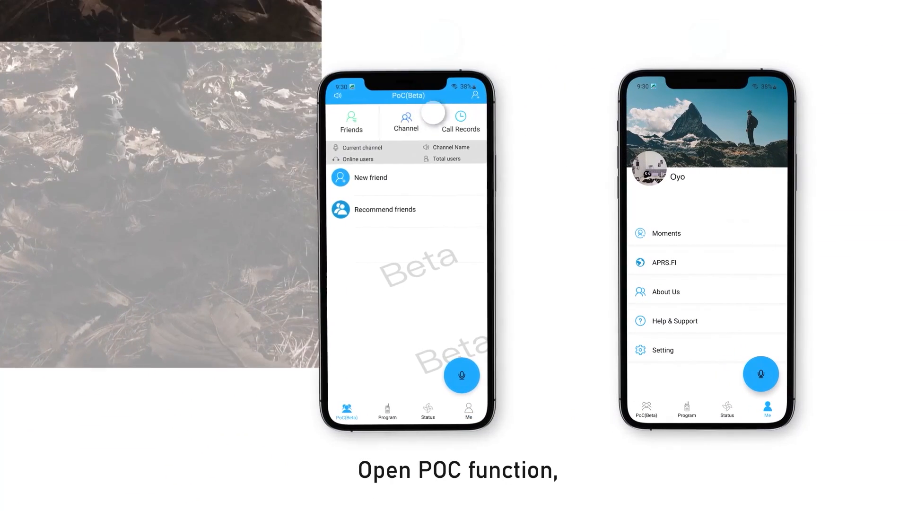
Send a PoC friend request to the account matching 'Oy' and confirm it
click(369, 177)
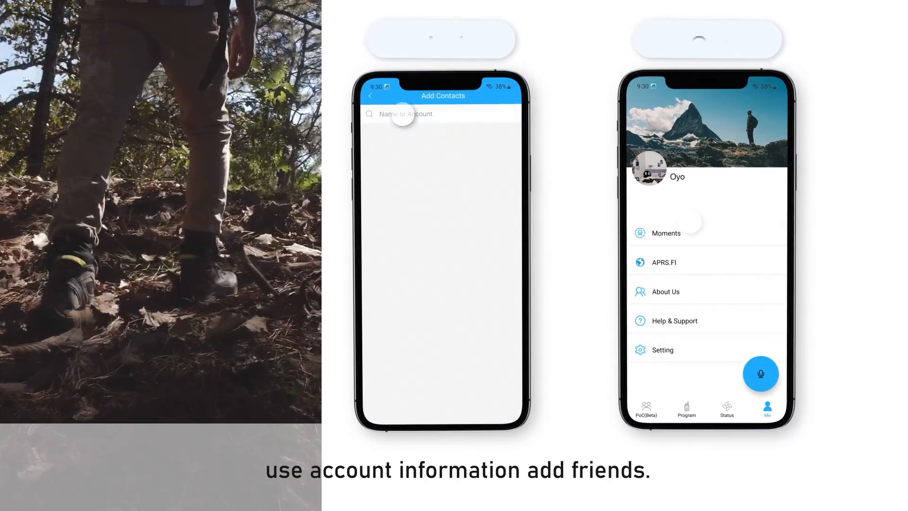
text(Oy)
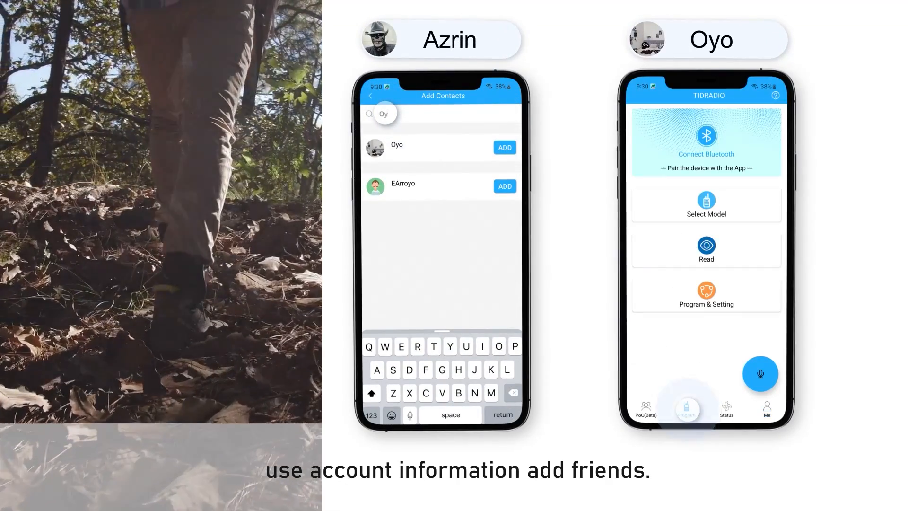
click(503, 148)
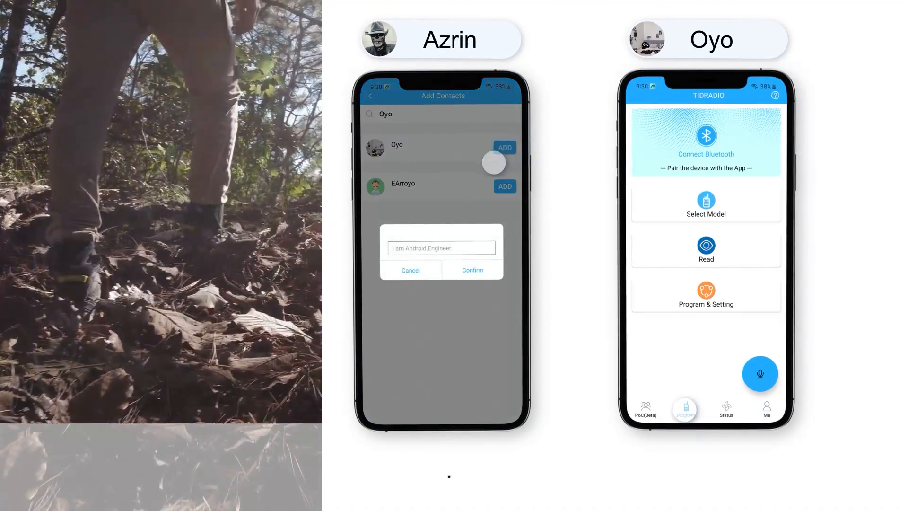
click(473, 270)
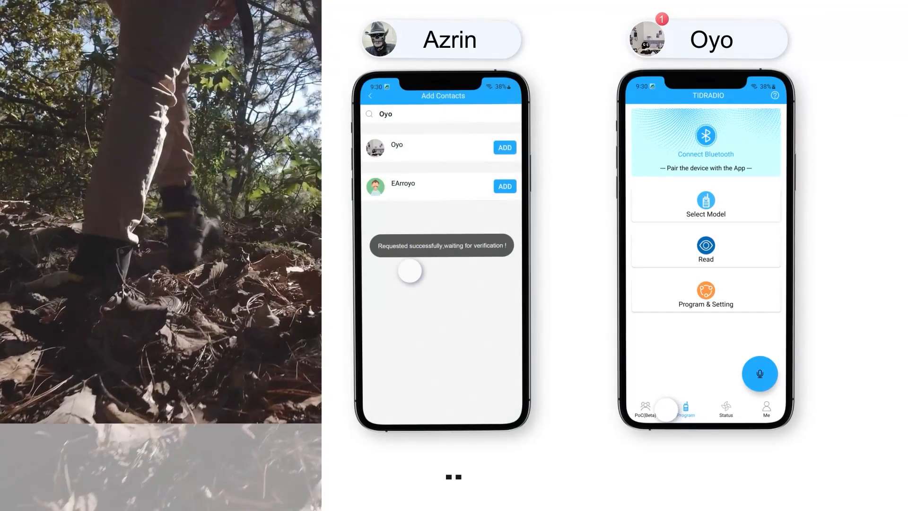
On the other phone, view the incoming friend request in PoC(Beta) so Oyo shows as a friend
click(644, 409)
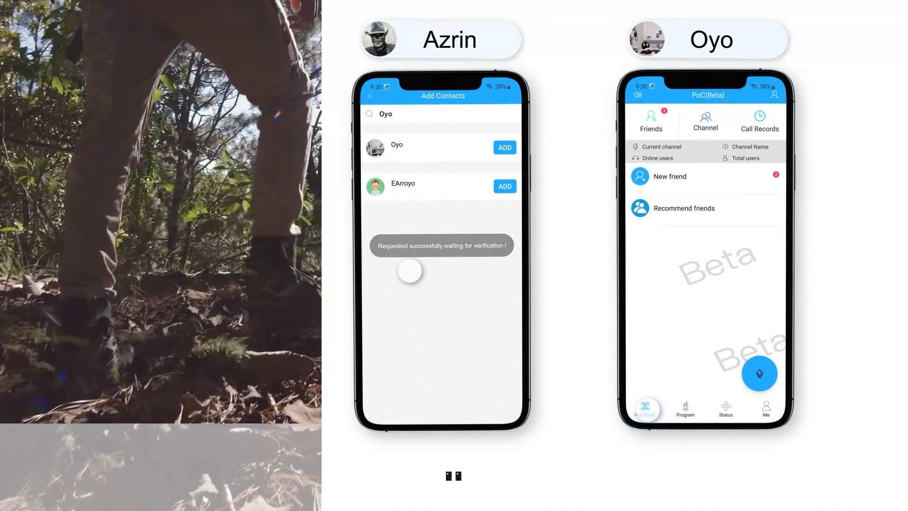
click(669, 177)
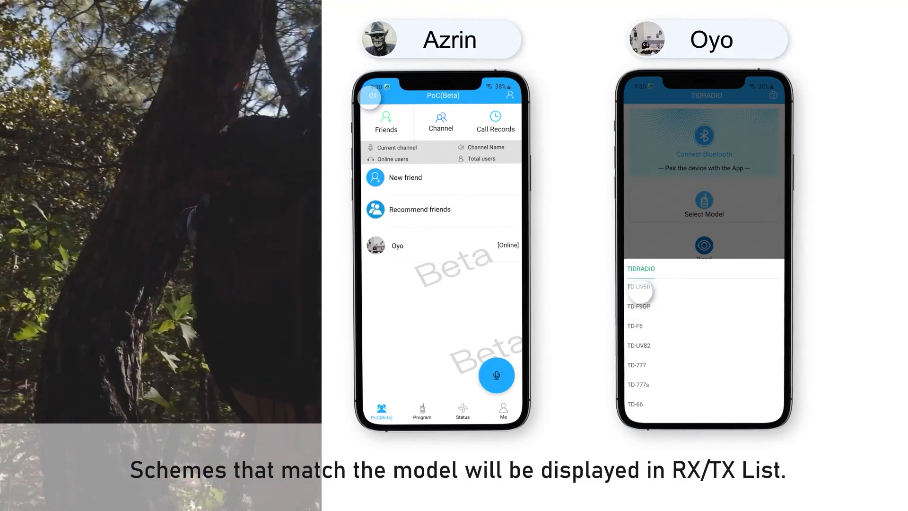
Choose TD-UV5R, then share the TD74.4 plan from the RX/TX list with Friends
click(639, 286)
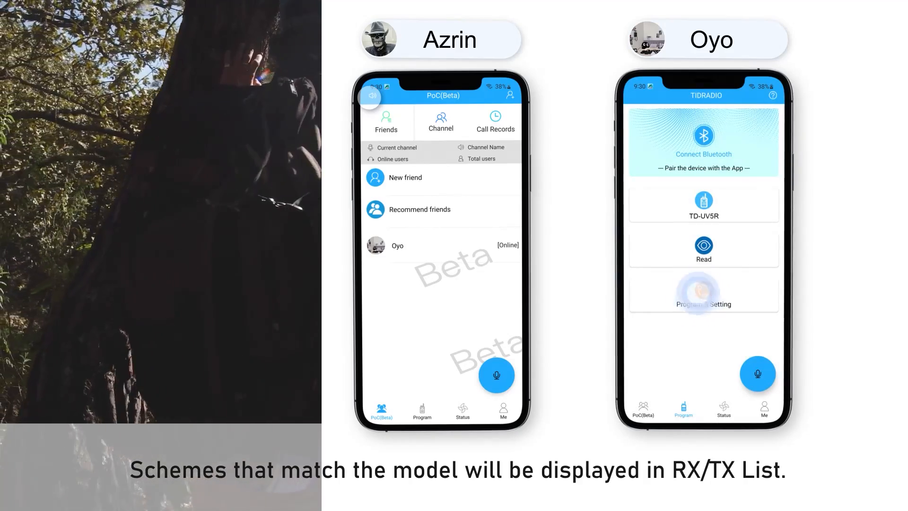
click(703, 292)
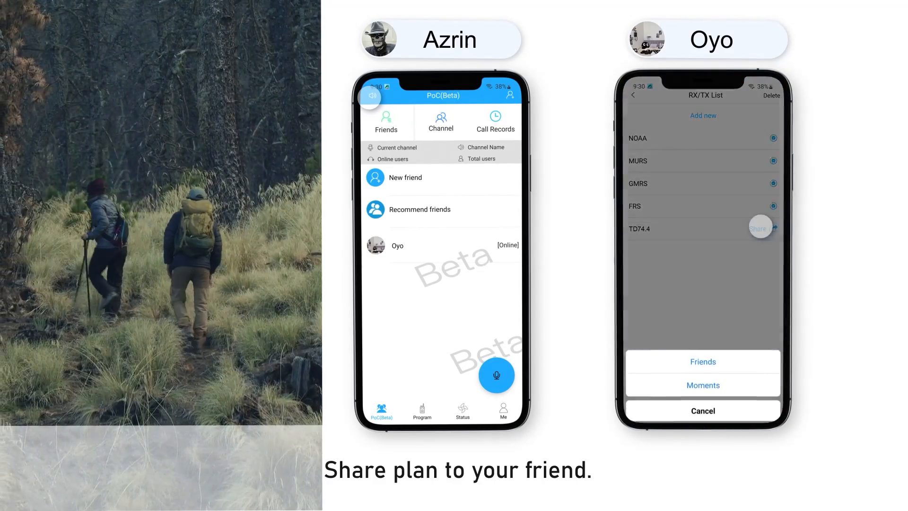
click(702, 362)
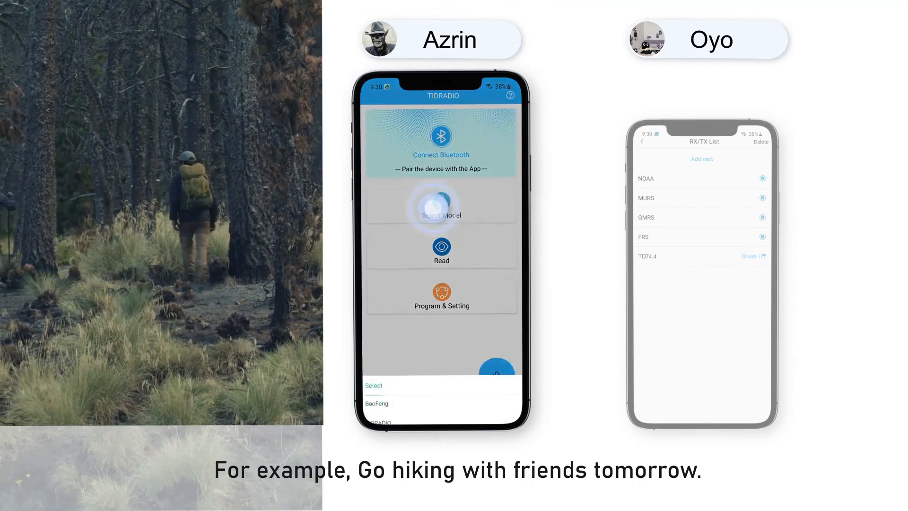
click(441, 215)
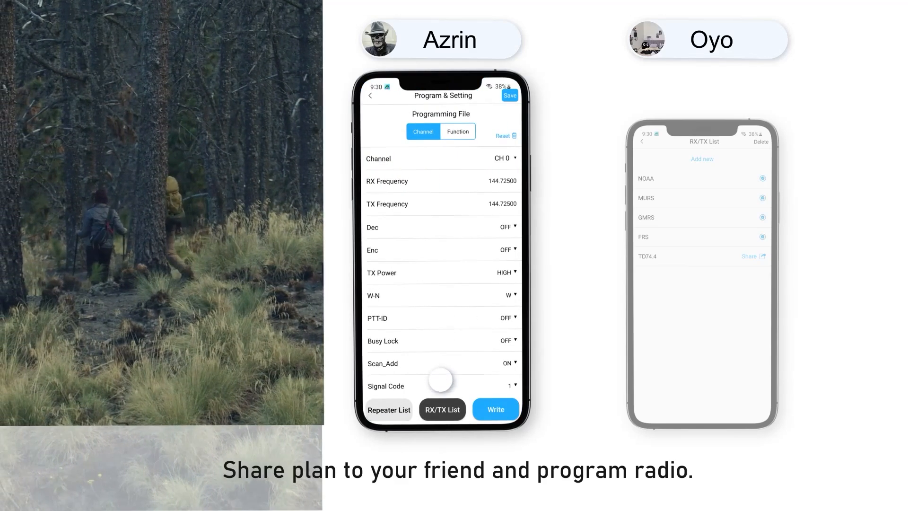
click(442, 408)
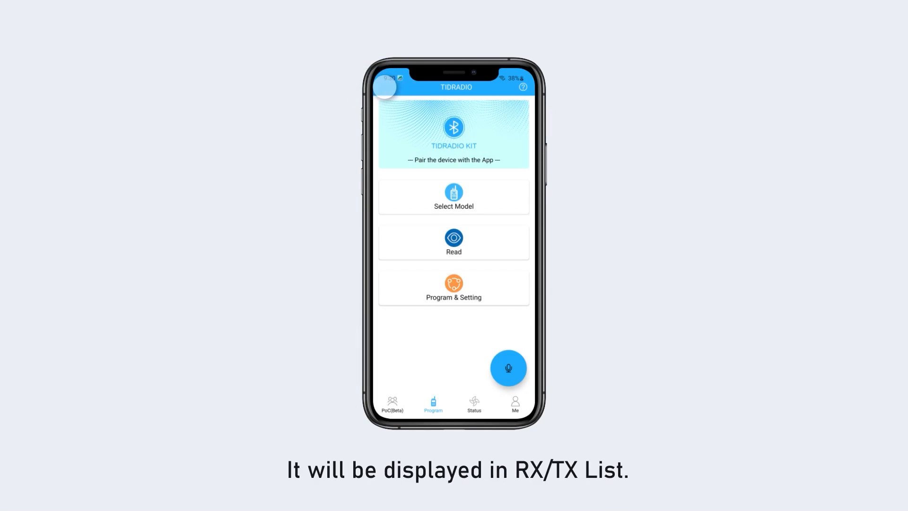
Select TD-UV5R and write the TEST2022 plan at 144.725 into the radio
click(453, 197)
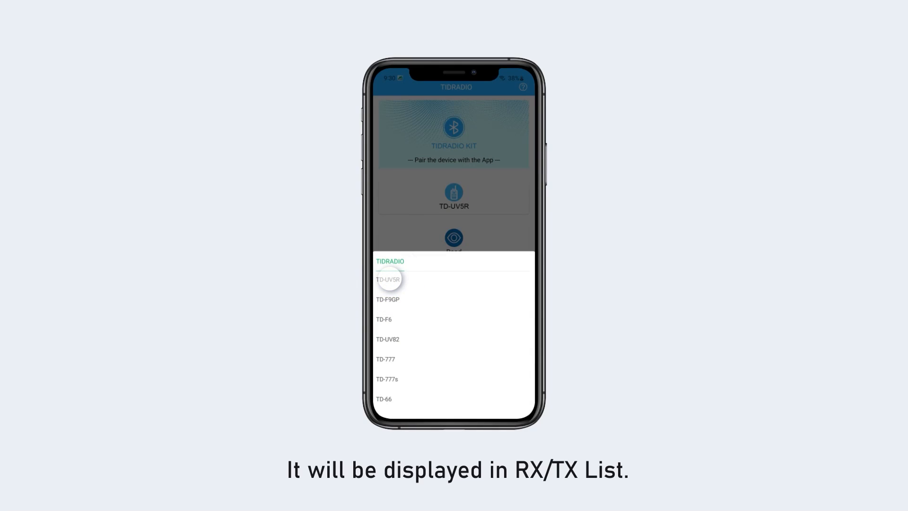
click(388, 279)
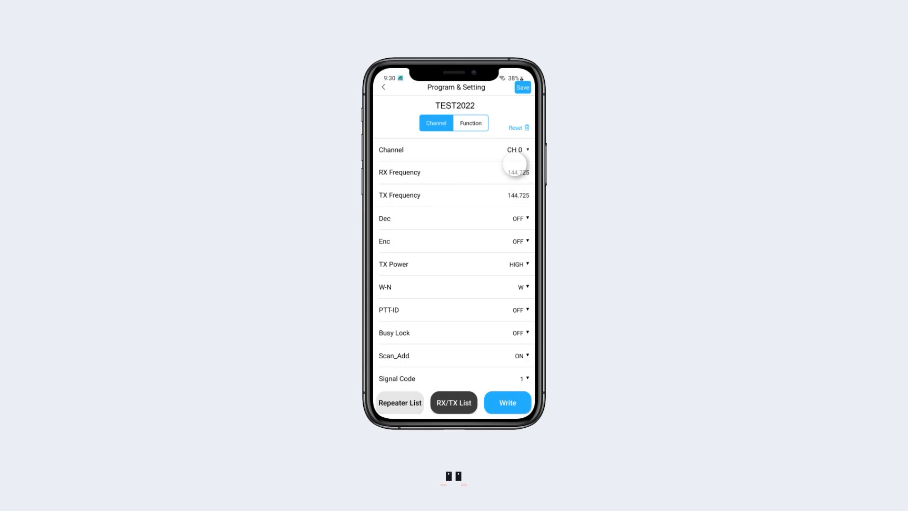
click(507, 403)
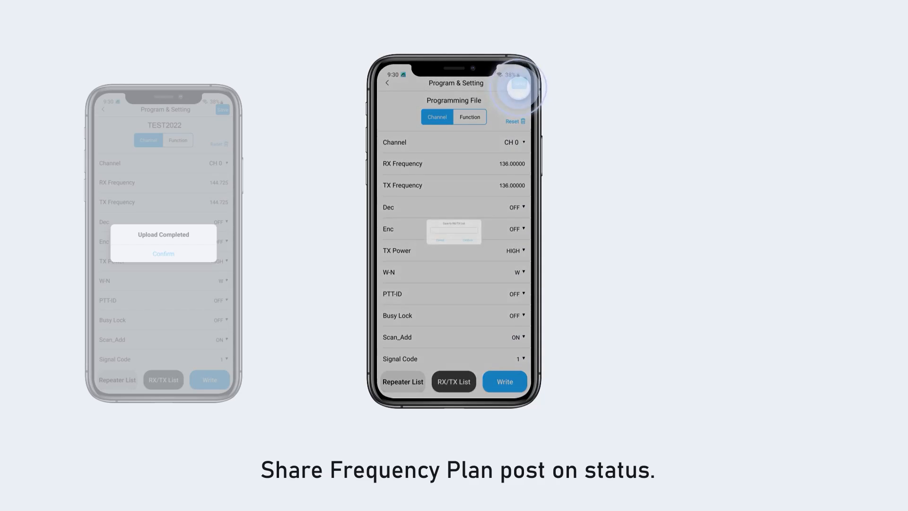
Save the programming file as plan OK and share it to Moments on the Status feed
click(453, 381)
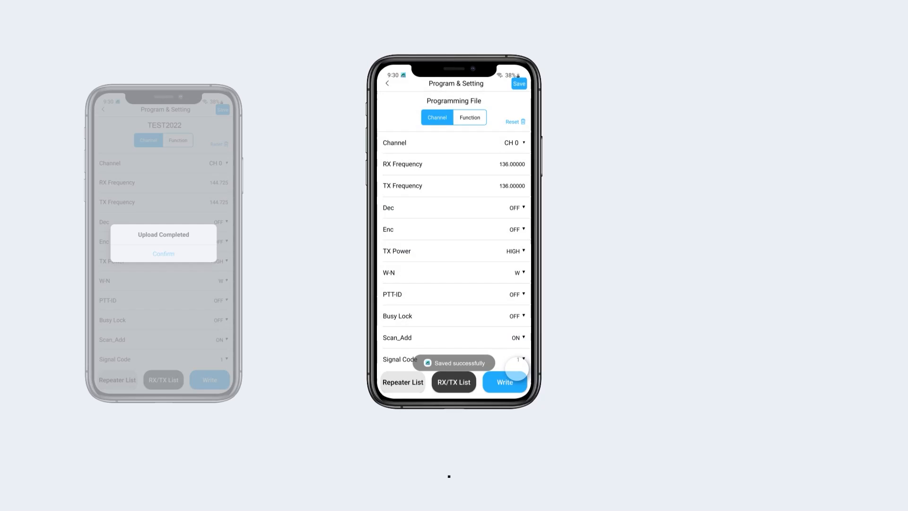
click(453, 381)
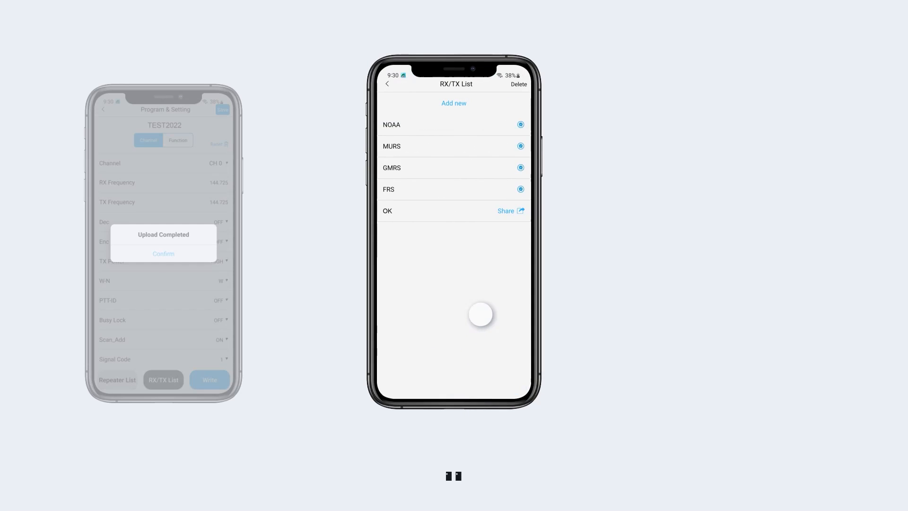
click(505, 210)
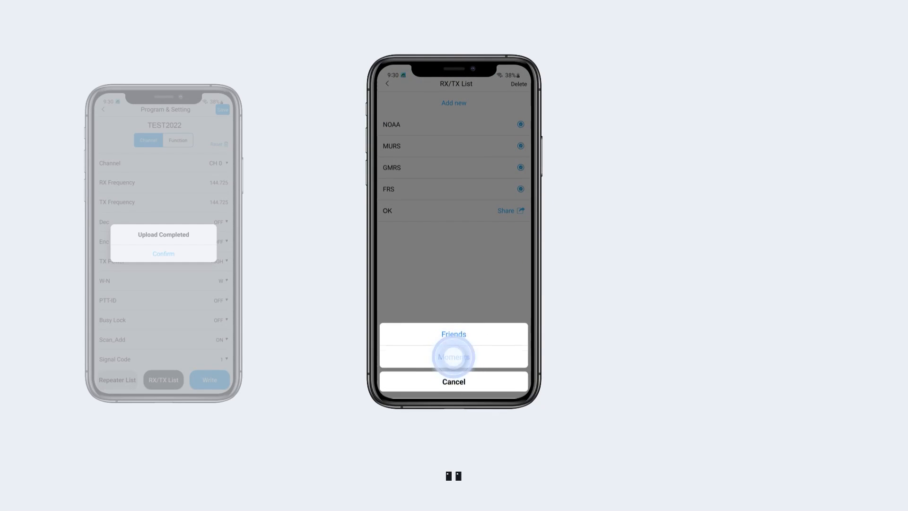
click(453, 356)
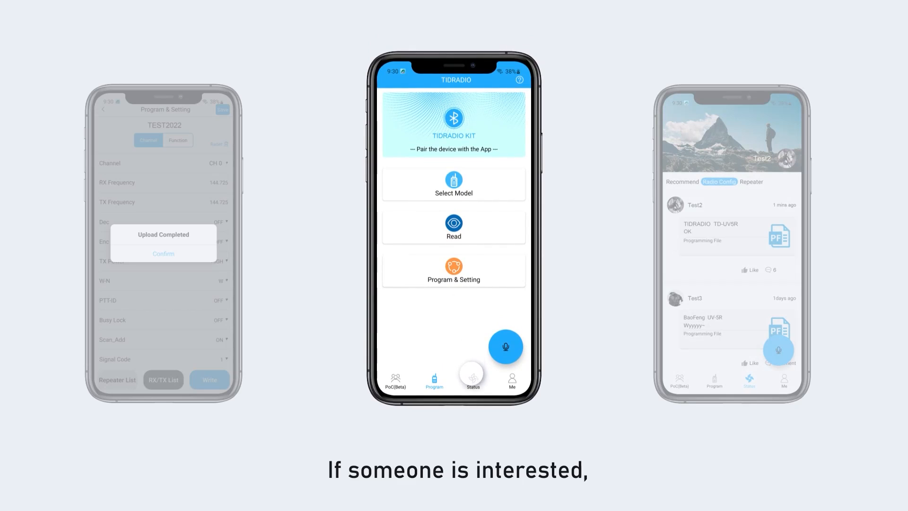
From the Status feed, save the shared OK programming file into the RX/TX list
click(453, 269)
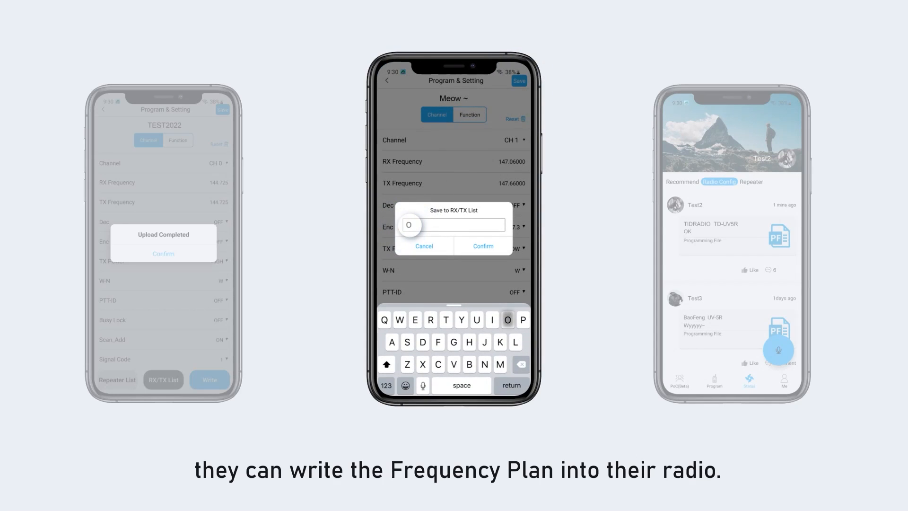
click(482, 246)
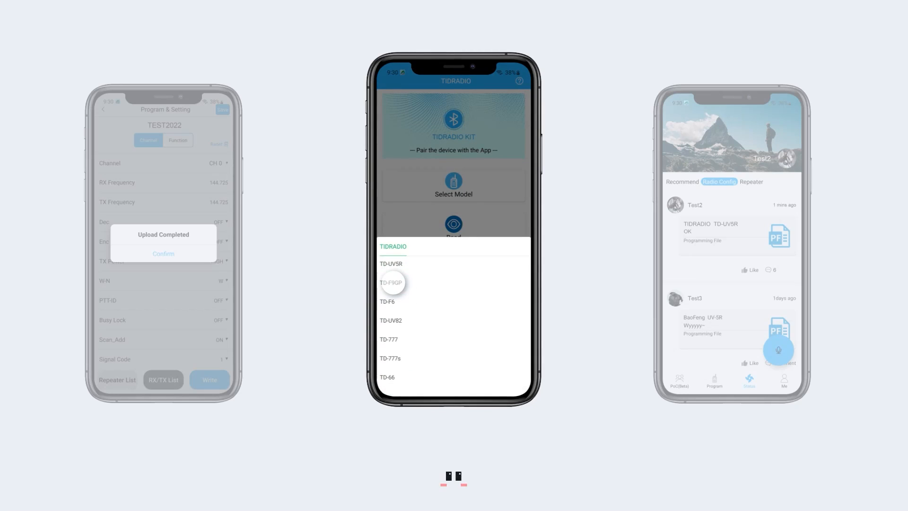
Reselect TD-UV5R and view the RX/TX list showing OK with NOAA, MURS, GMRS and FRS
click(390, 264)
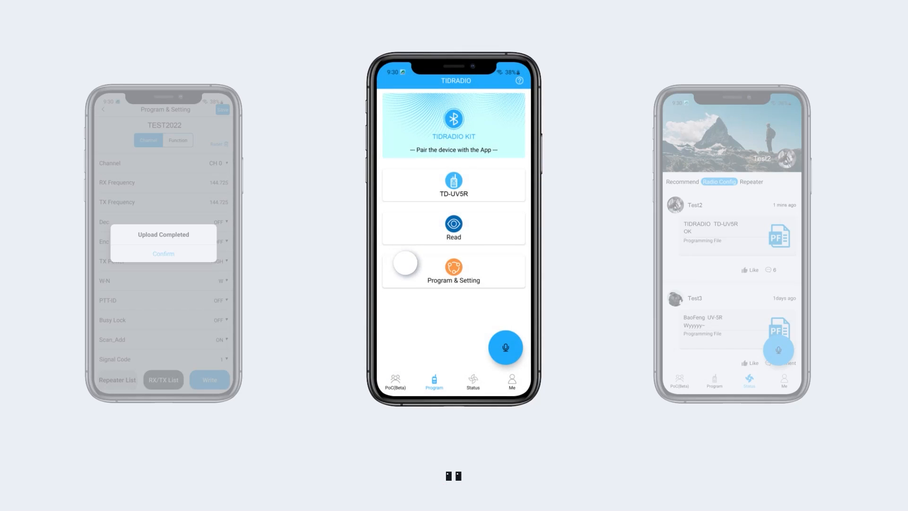
click(453, 271)
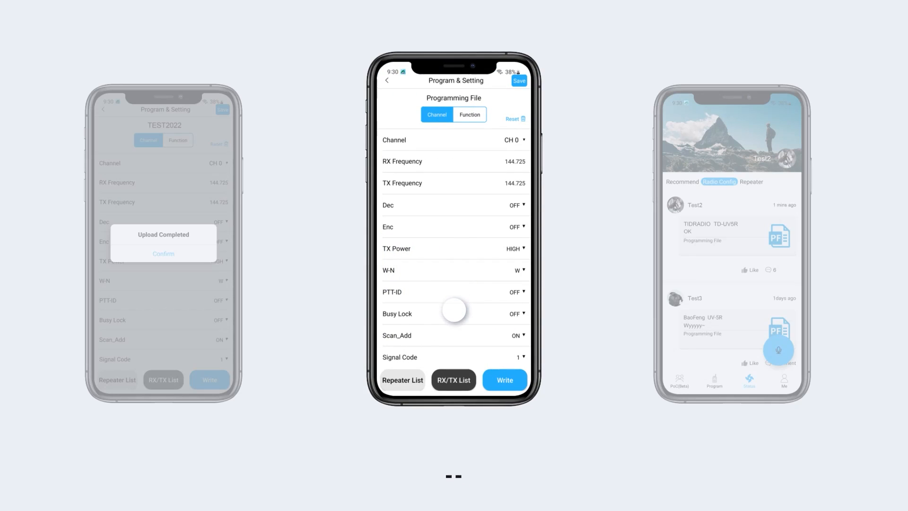
click(453, 380)
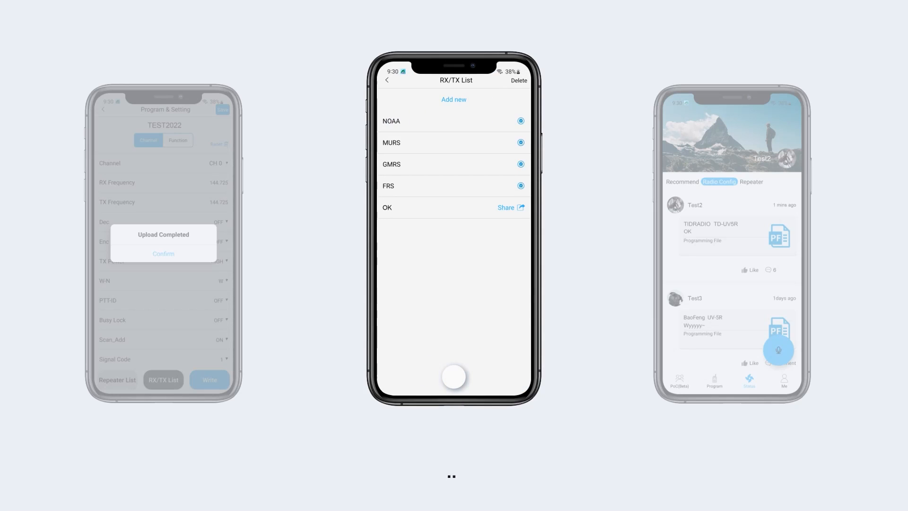